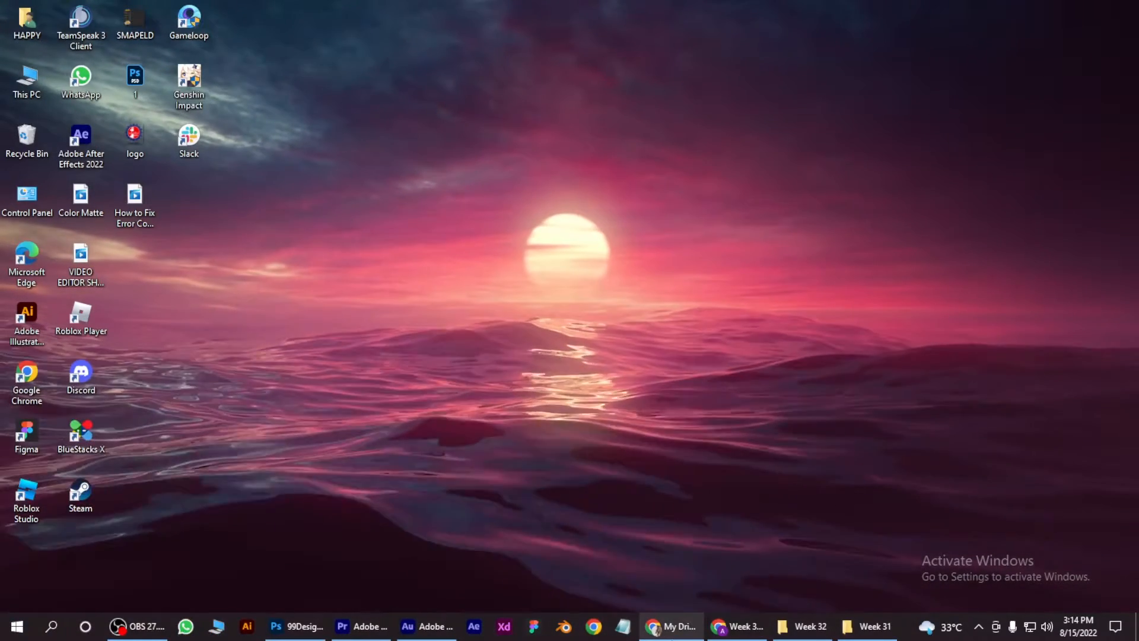
Bring the Chrome My Drive window to the front from the taskbar
click(669, 627)
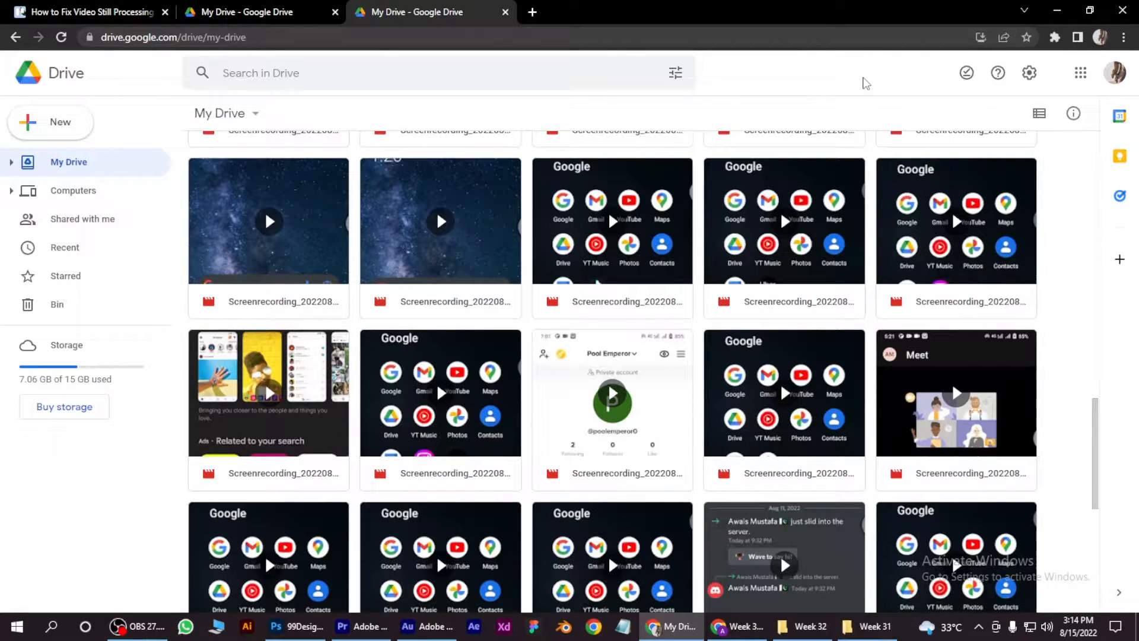
mouse_move(872, 105)
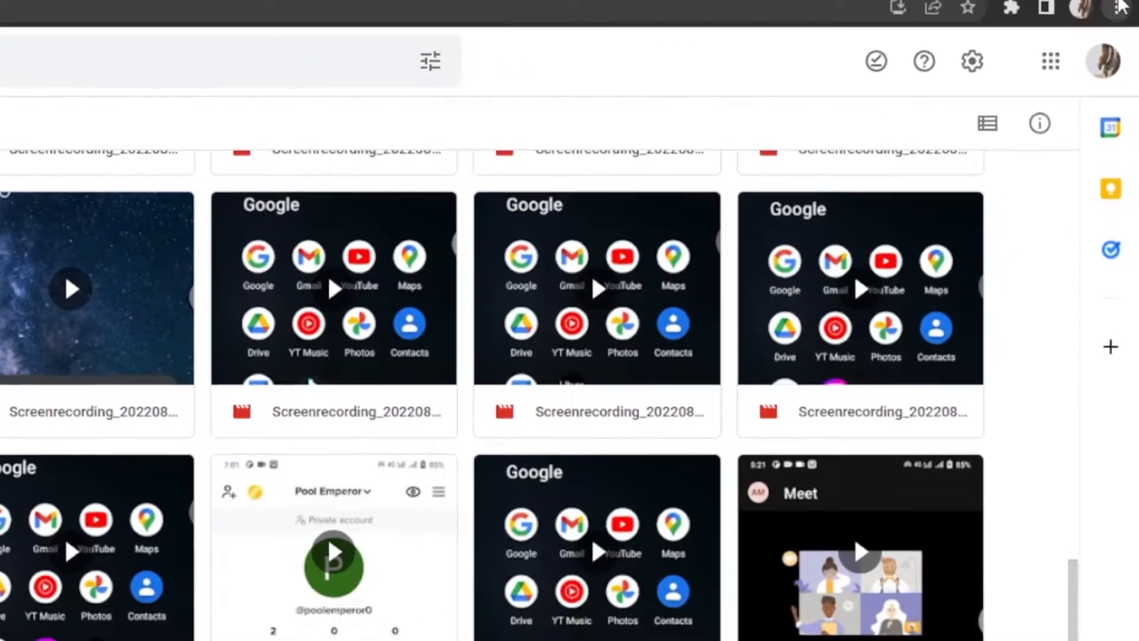
Show Chrome's main menu with the More tools submenu expanded
click(1123, 8)
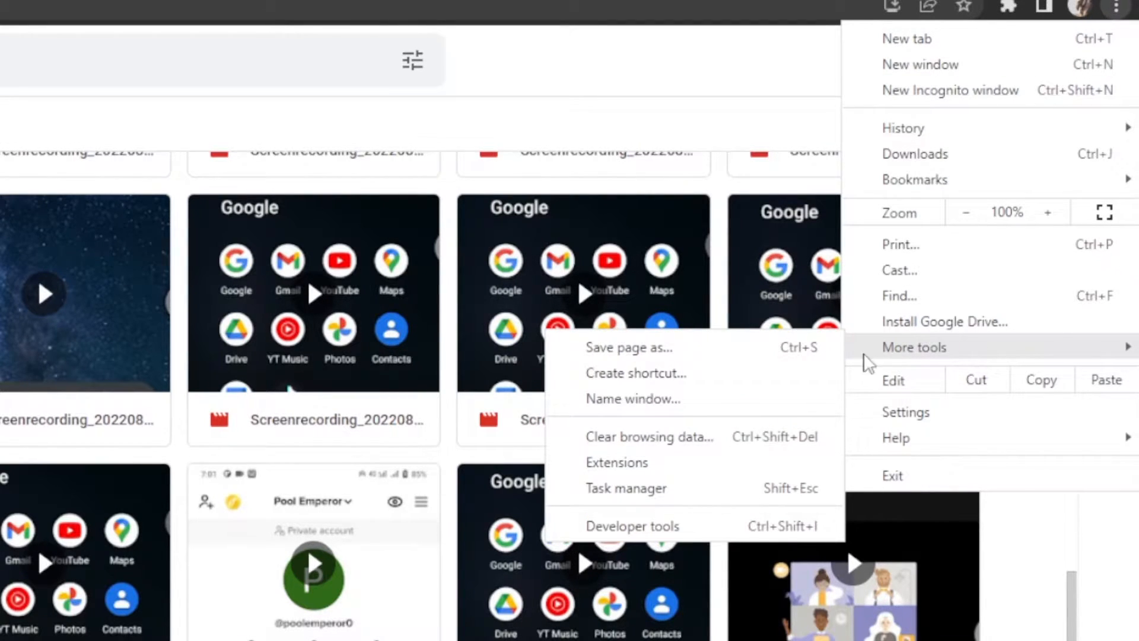
mouse_move(689, 441)
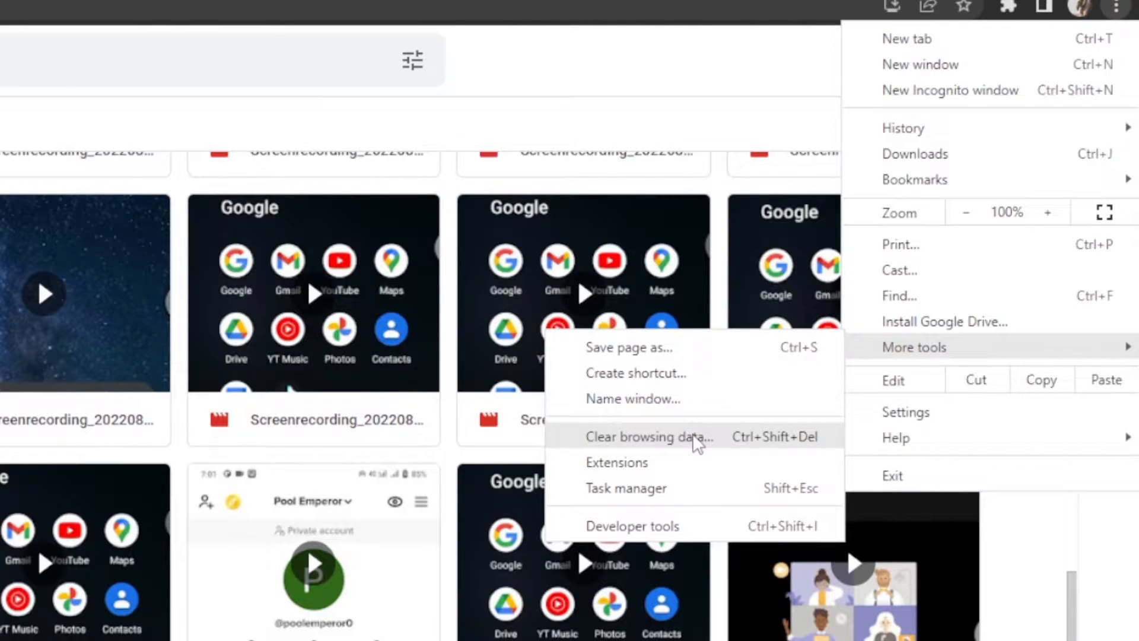
Clear all-time browsing history, cookies and cached images and files
click(649, 435)
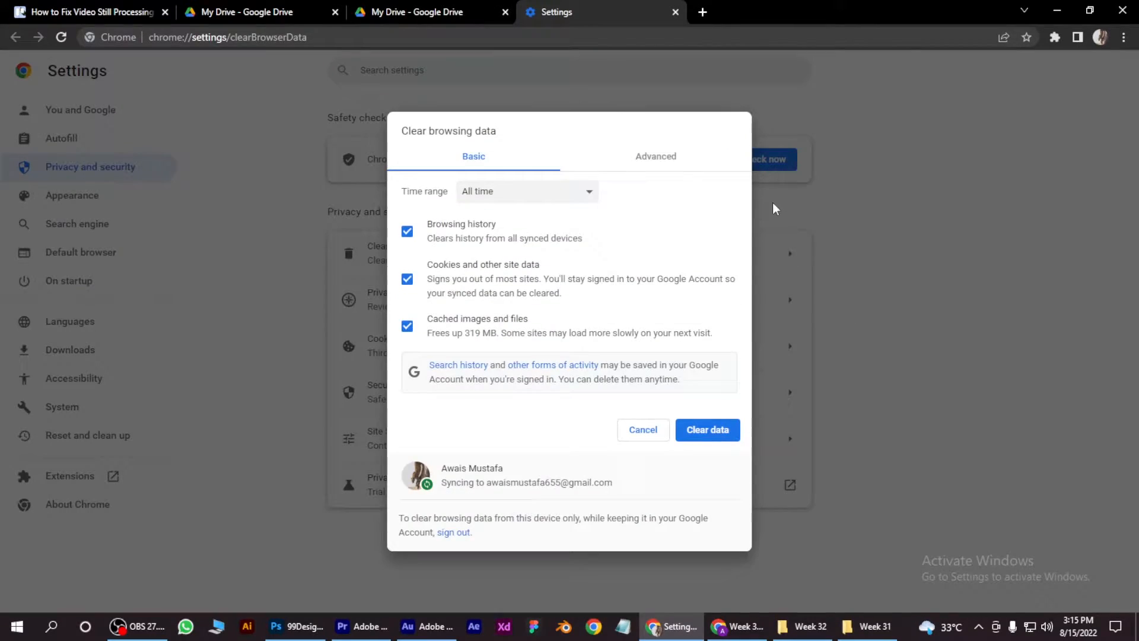
click(706, 430)
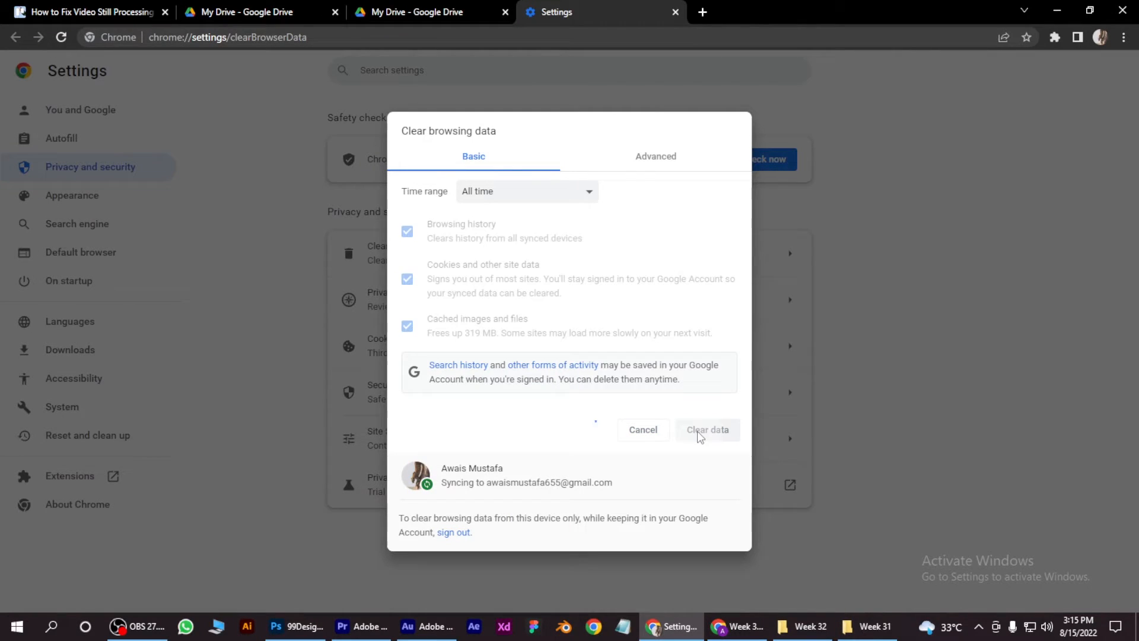
click(708, 429)
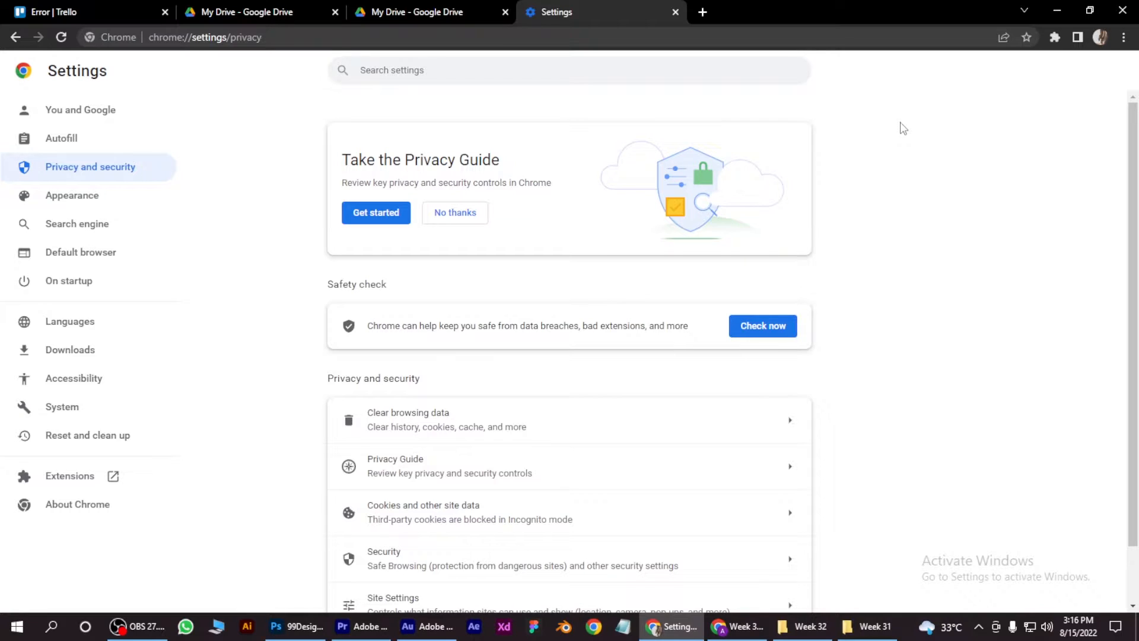
mouse_move(787, 191)
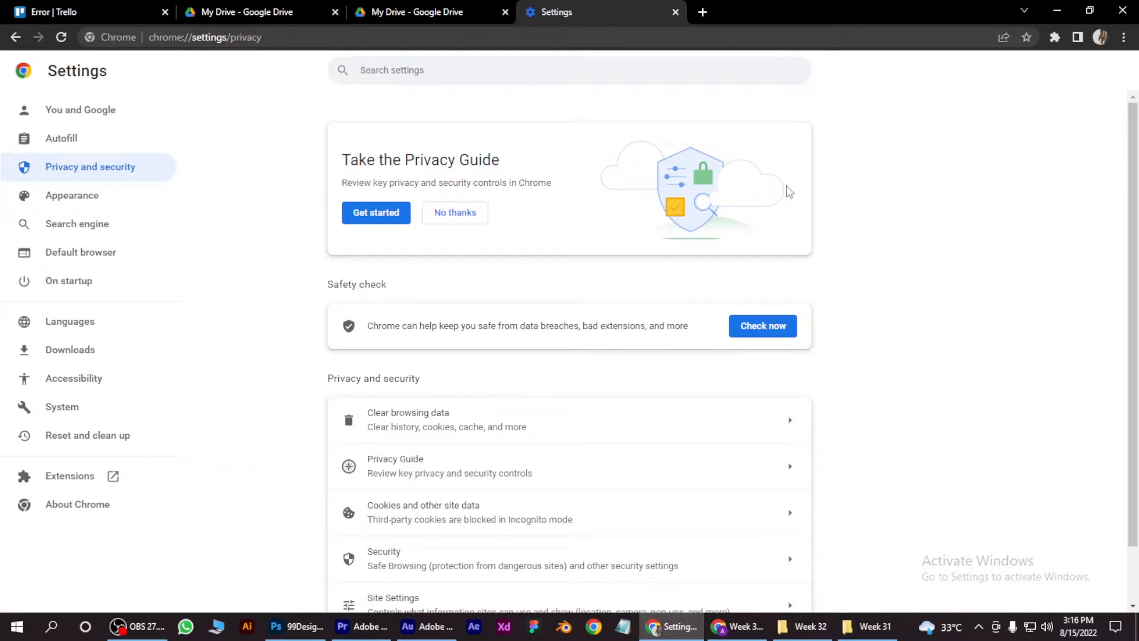
Return to the My Drive tab to share Screenrecording_20220805_202242.mp4
click(421, 12)
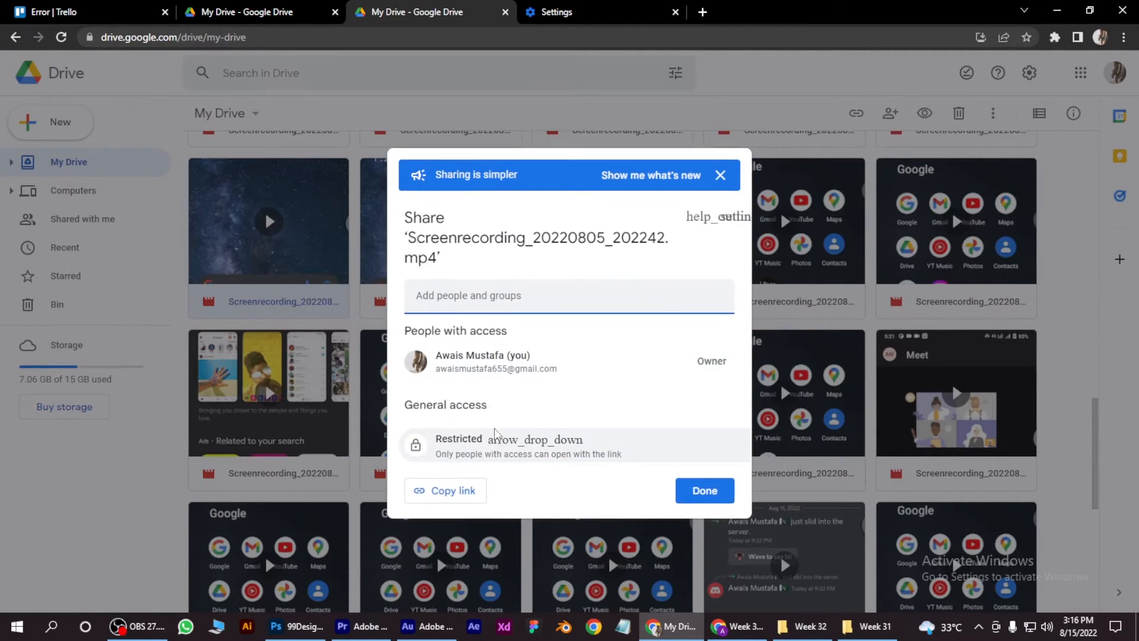
Choose a General access option for the video's link and copy it
click(509, 445)
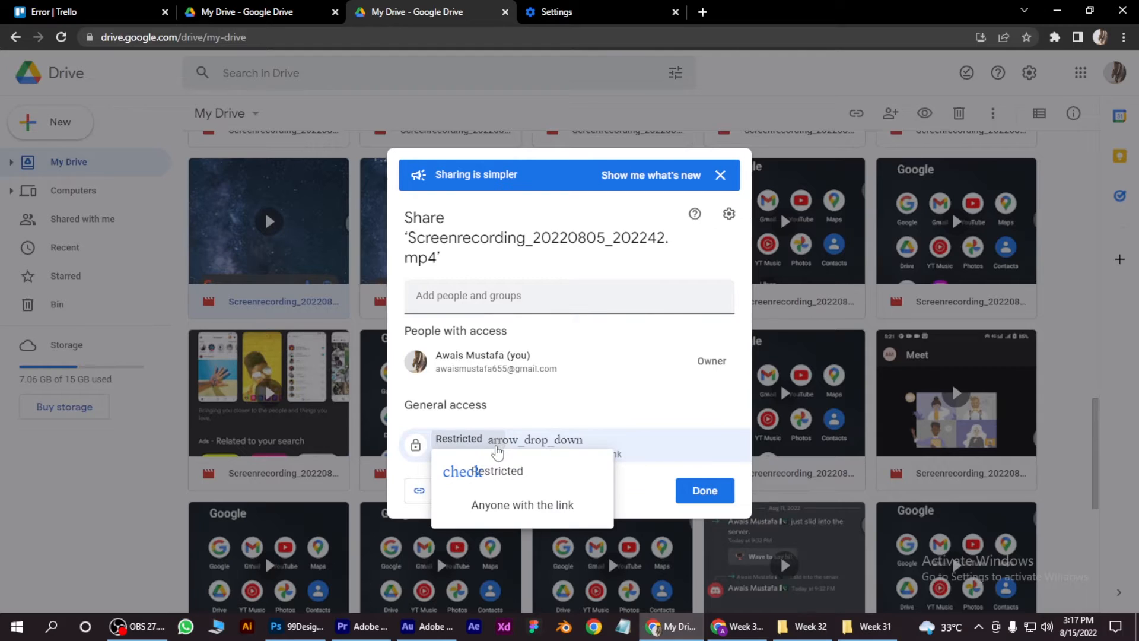
click(522, 505)
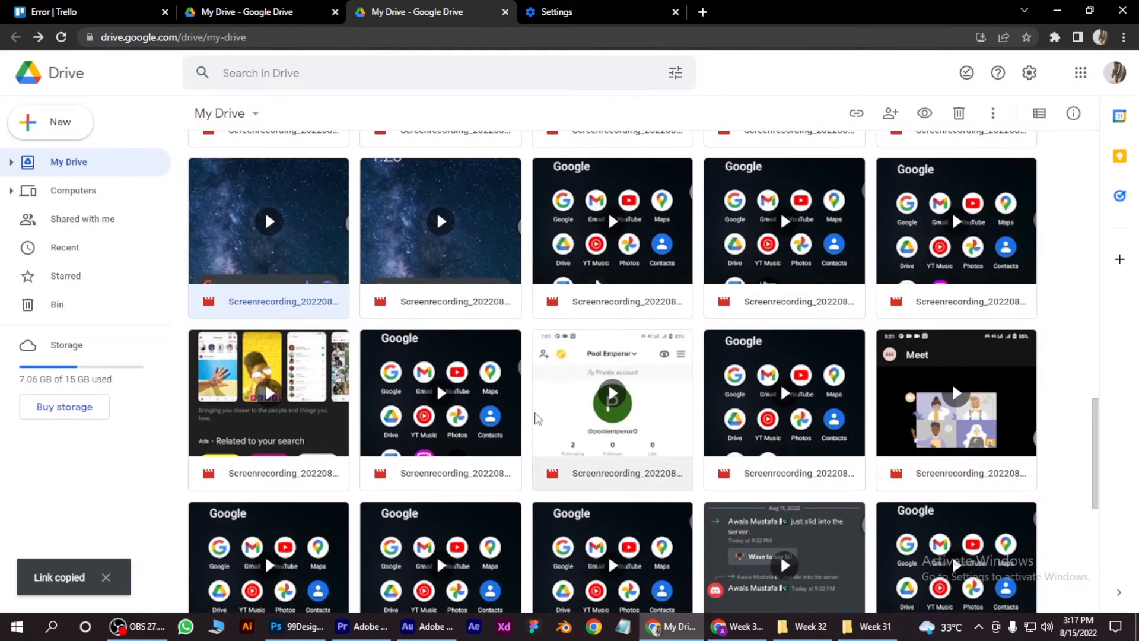
mouse_move(728, 493)
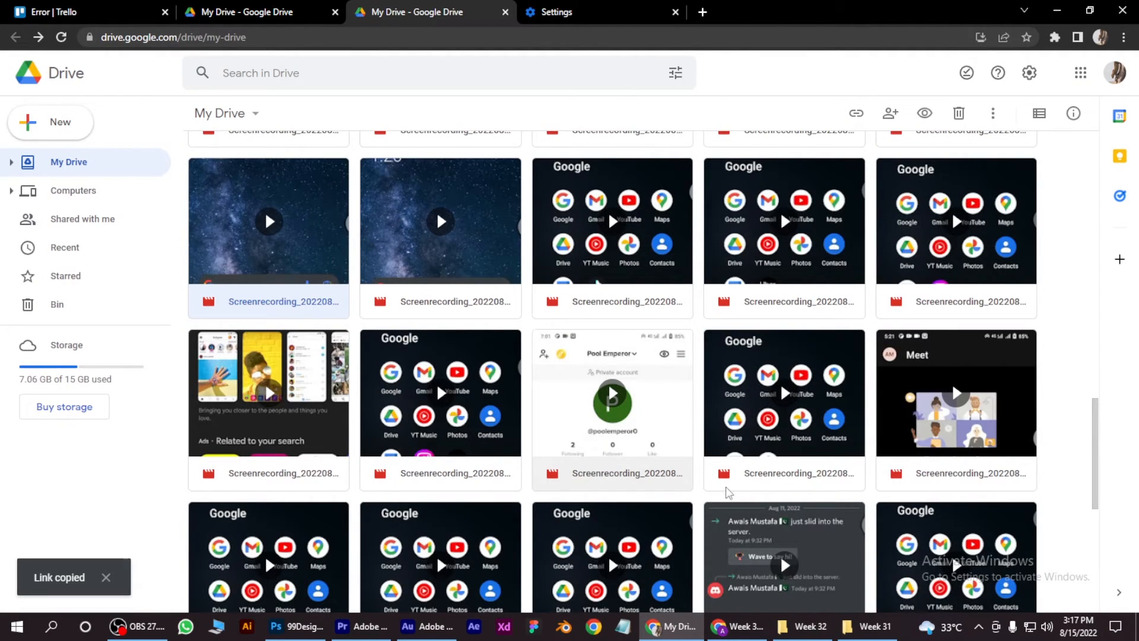
Show the Google account menu with the sign-out option from the profile picture
click(1125, 36)
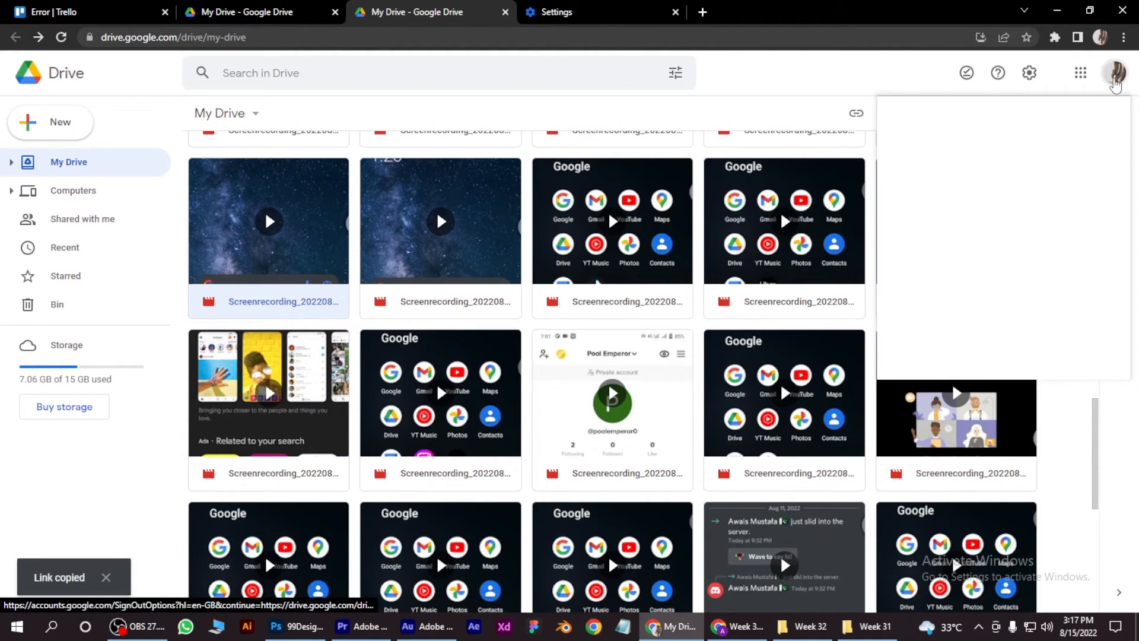
click(1116, 72)
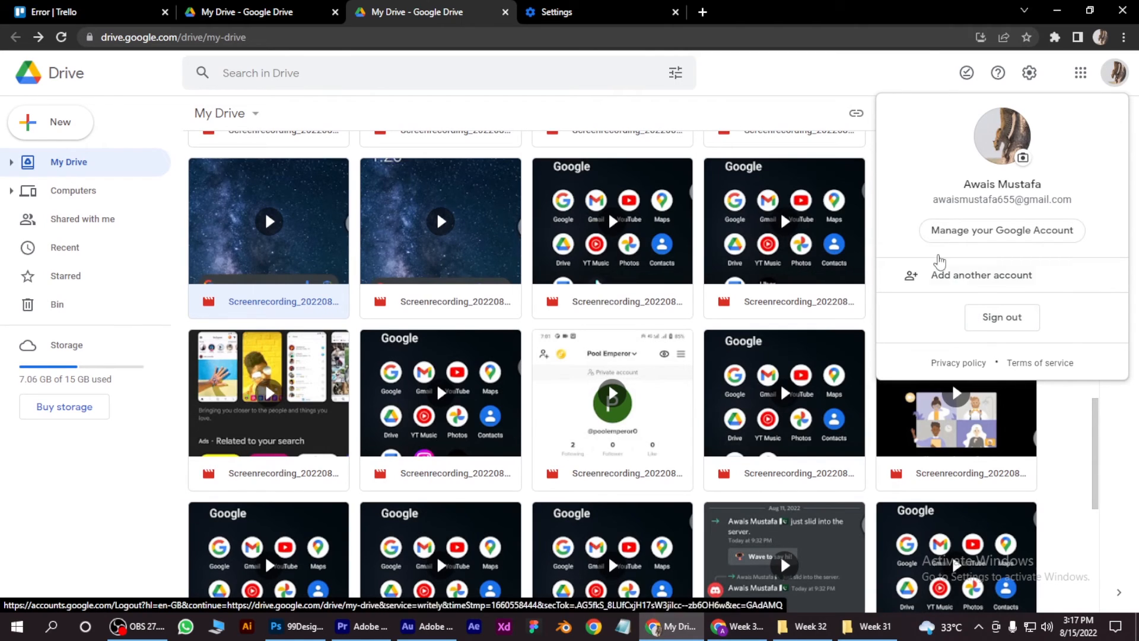
mouse_move(929, 79)
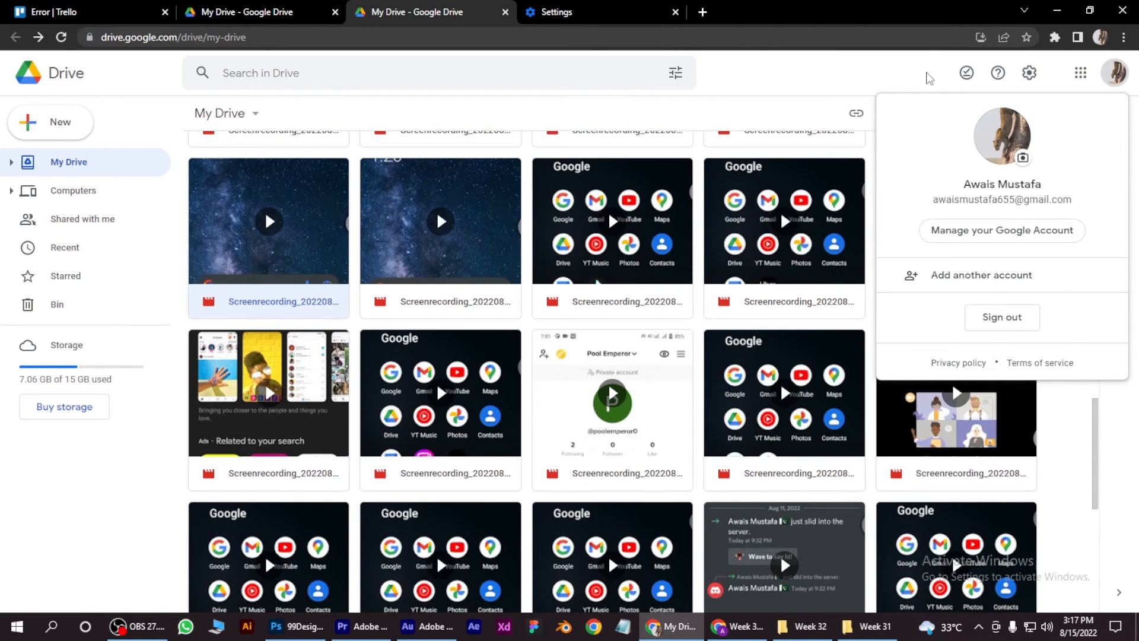